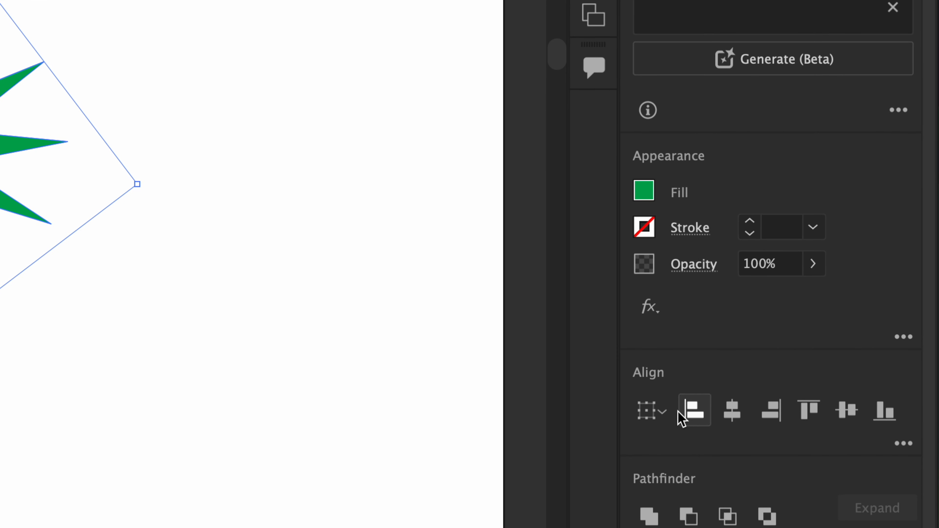
pyautogui.moveTo(691, 420)
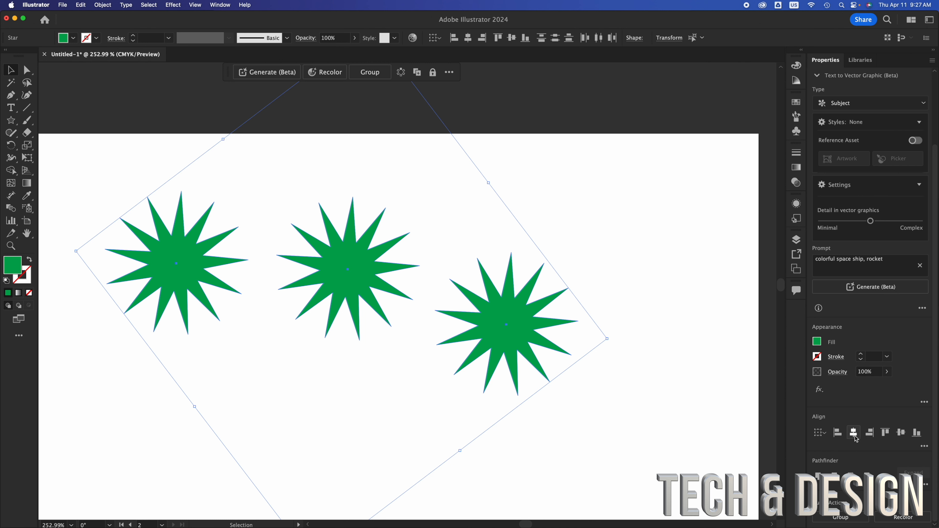
pyautogui.moveTo(870, 433)
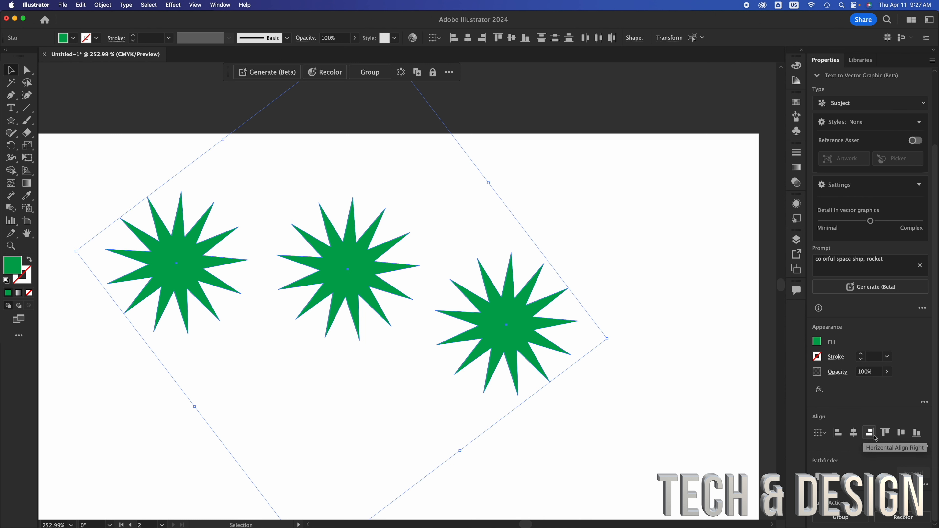
# Try Align Right and Align Top, then settle on Vertical Align Center for the three stars.
pyautogui.click(868, 432)
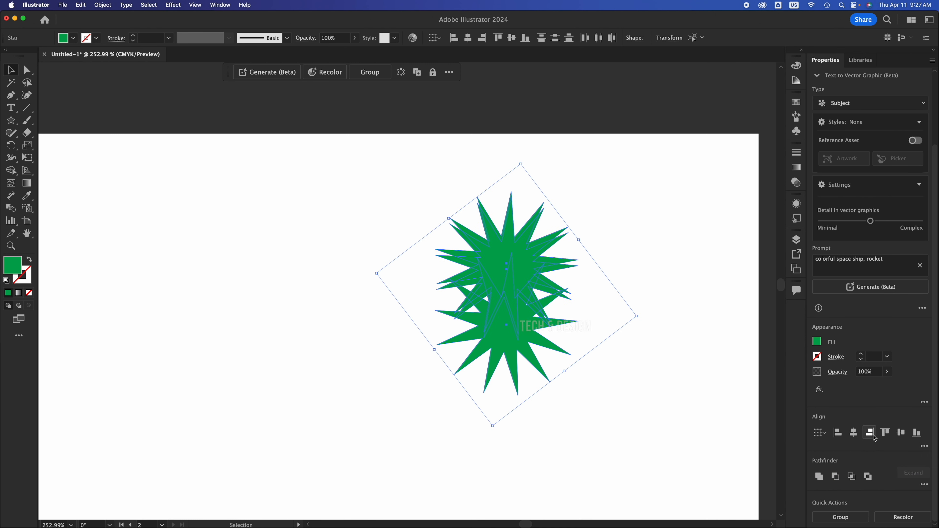
pyautogui.click(884, 432)
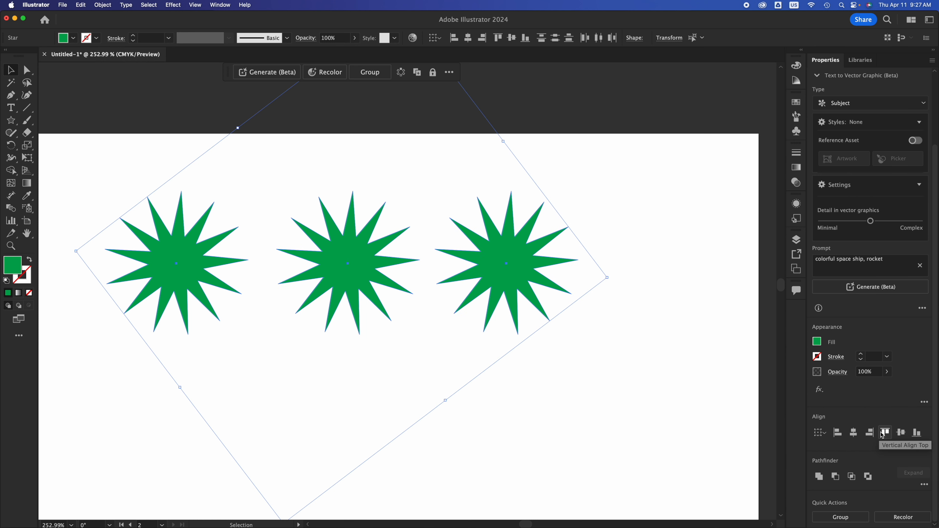
pyautogui.moveTo(716, 385)
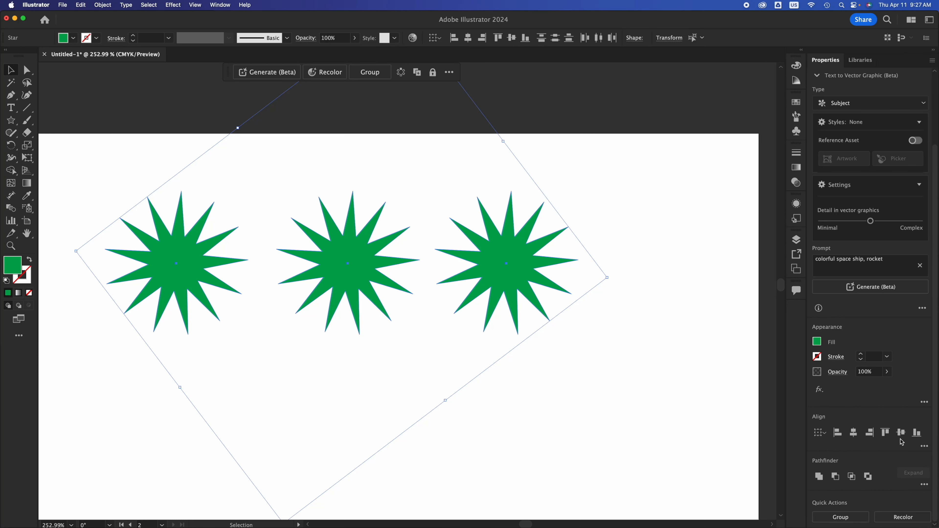
pyautogui.moveTo(900, 434)
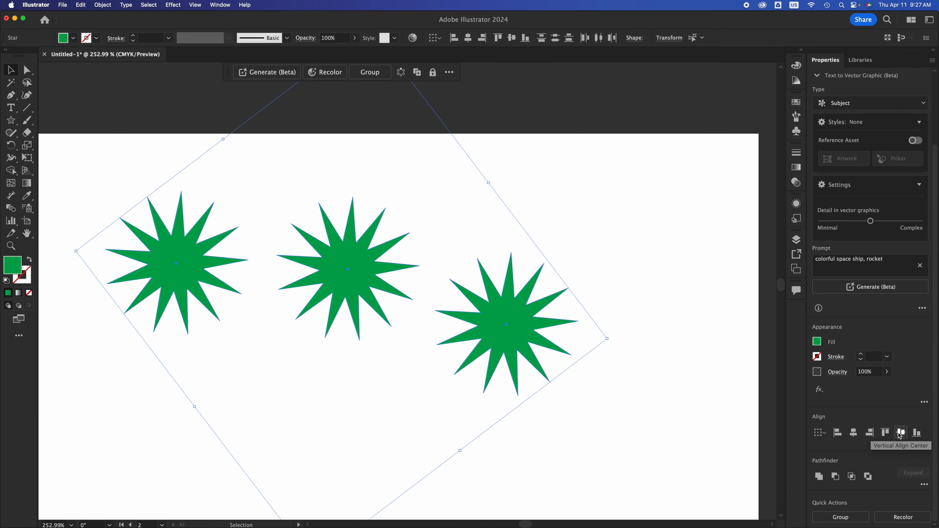
pyautogui.click(901, 433)
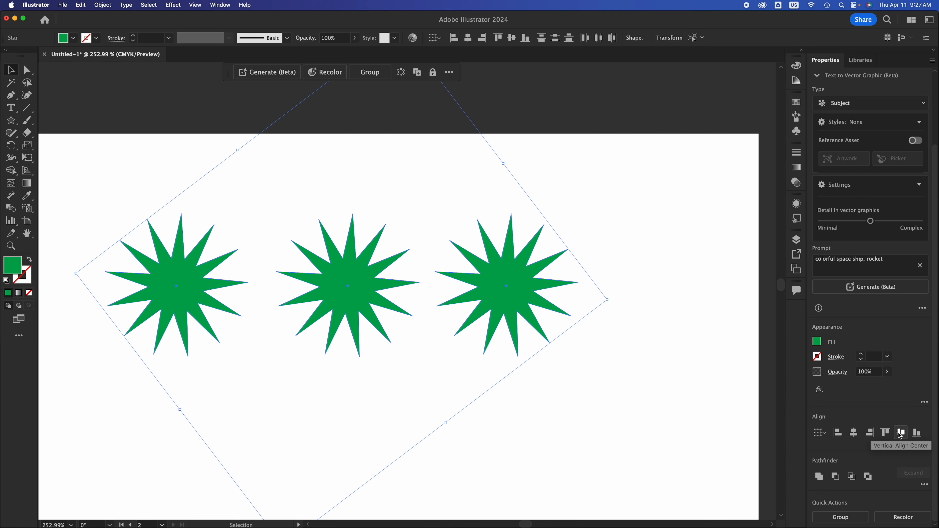
pyautogui.click(916, 433)
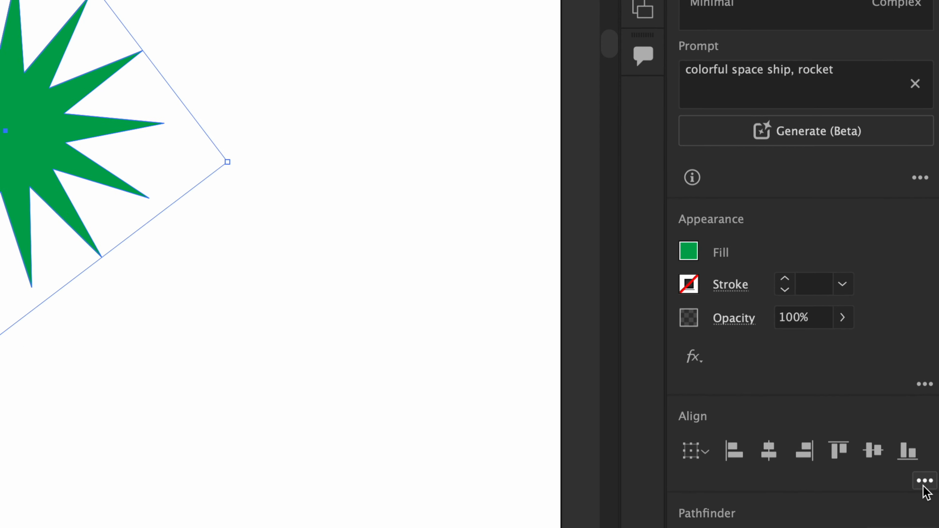
# Test Horizontal Distribute Objects and Distribute Anchor Points from the Align panel's full options.
pyautogui.click(924, 481)
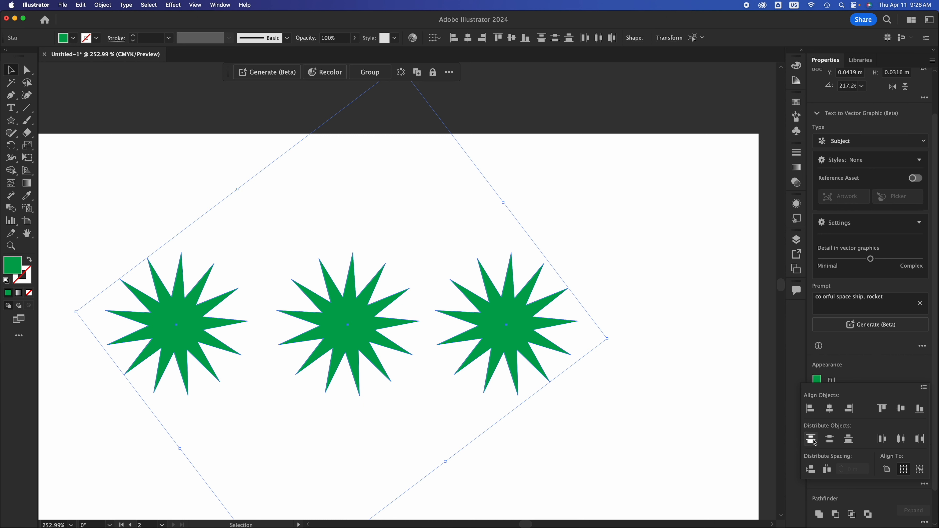
pyautogui.moveTo(811, 439)
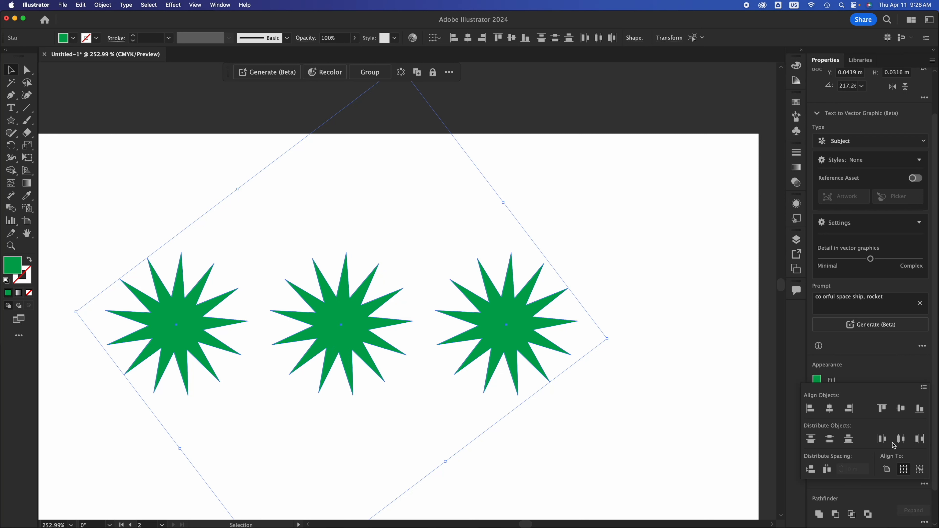
pyautogui.click(581, 398)
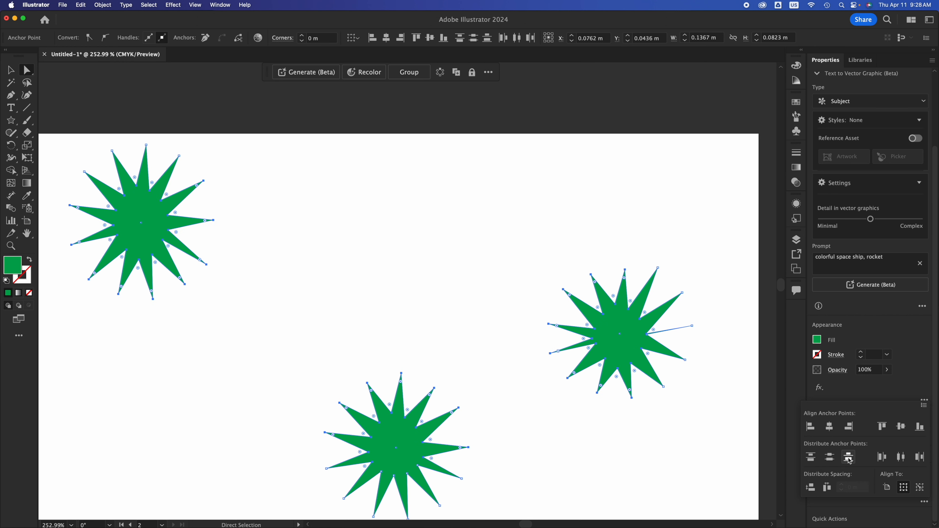
pyautogui.click(900, 457)
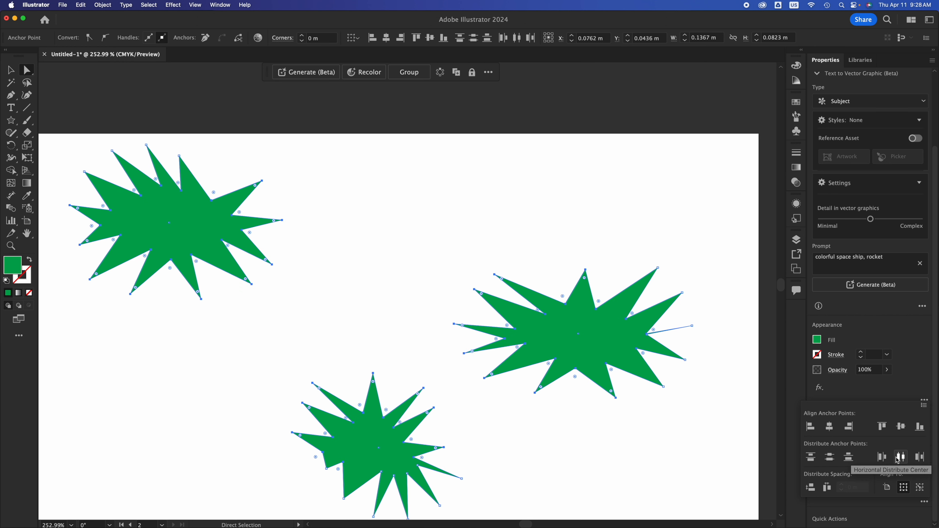
pyautogui.moveTo(918, 463)
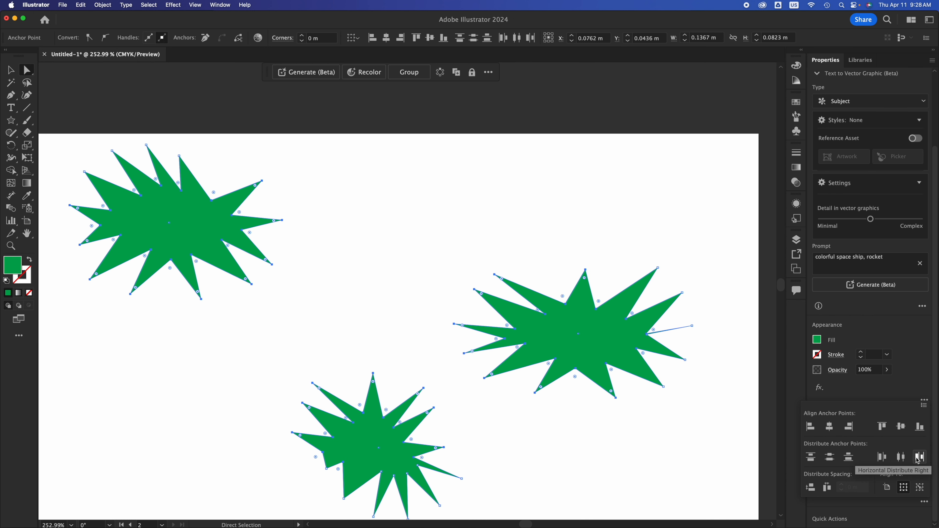
pyautogui.moveTo(728, 473)
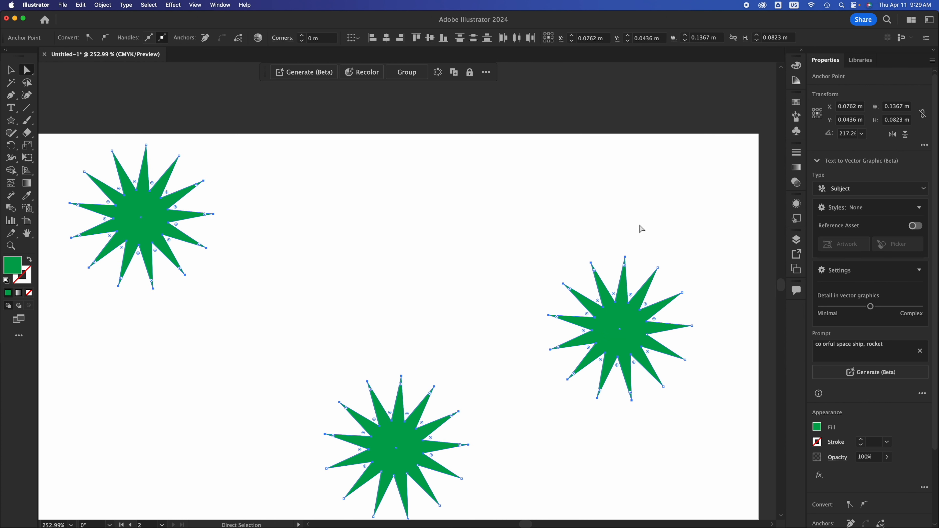
# Deselect everything and pick the lower star to move it up into the row.
pyautogui.click(485, 392)
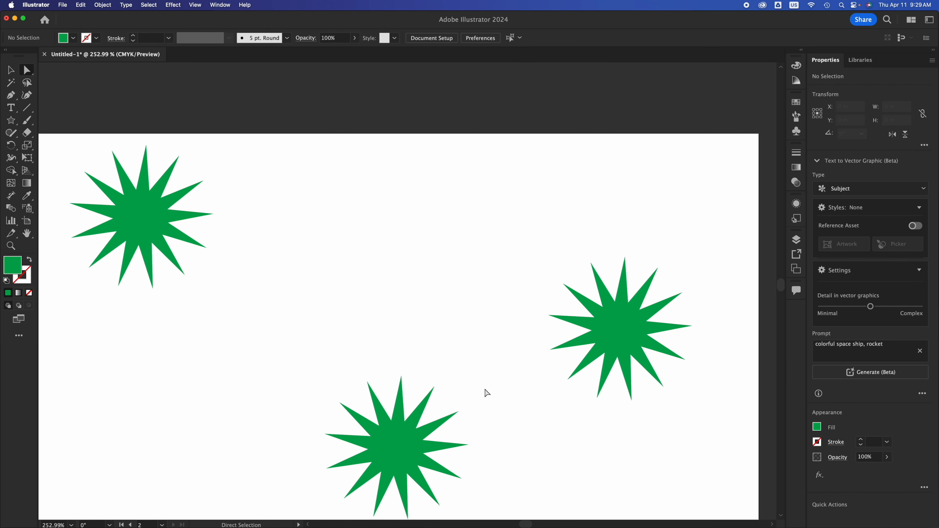
pyautogui.click(418, 228)
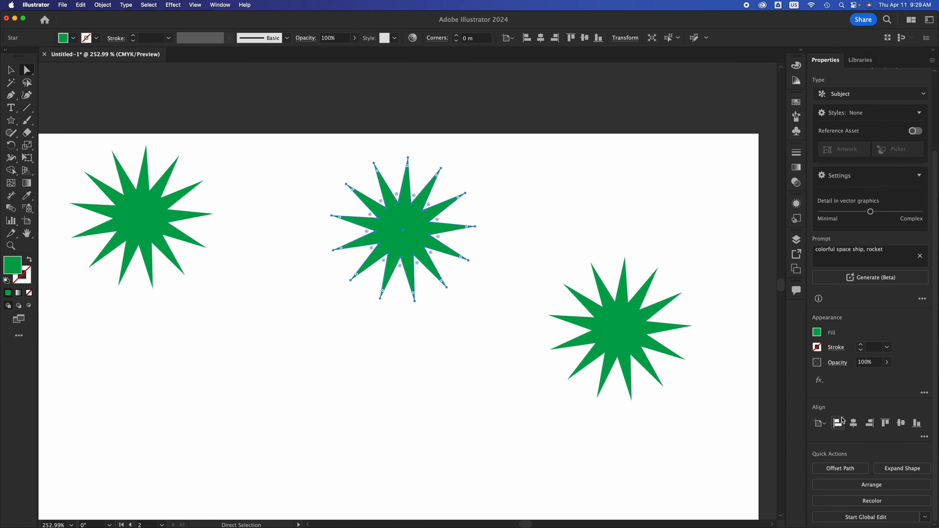
pyautogui.moveTo(446, 426)
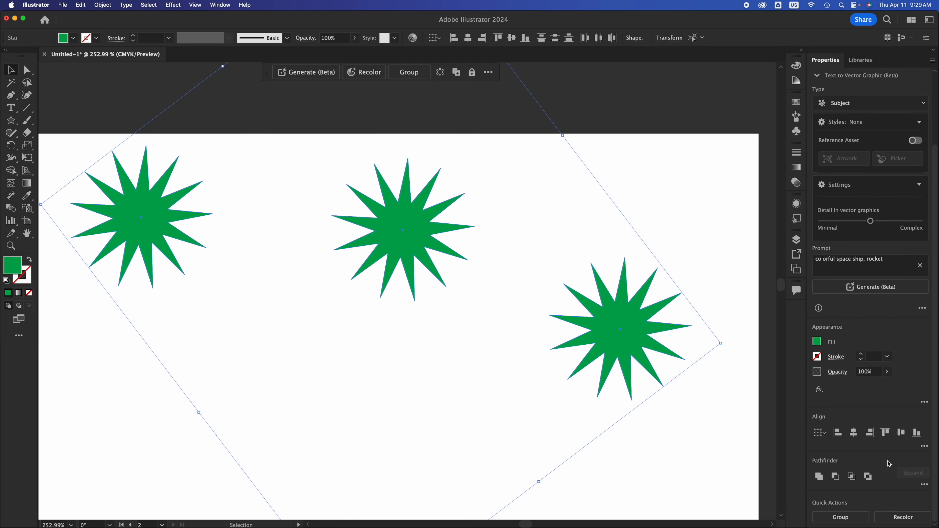
pyautogui.moveTo(886, 432)
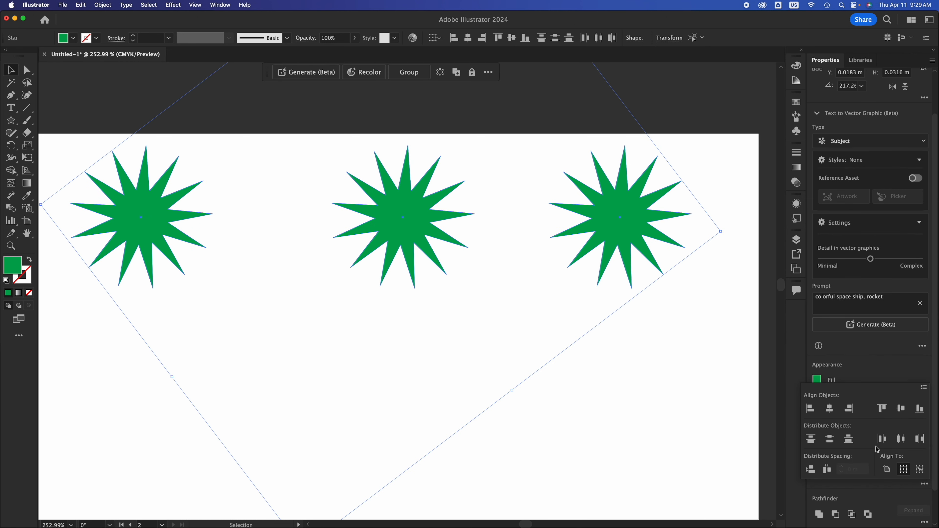
pyautogui.moveTo(848, 439)
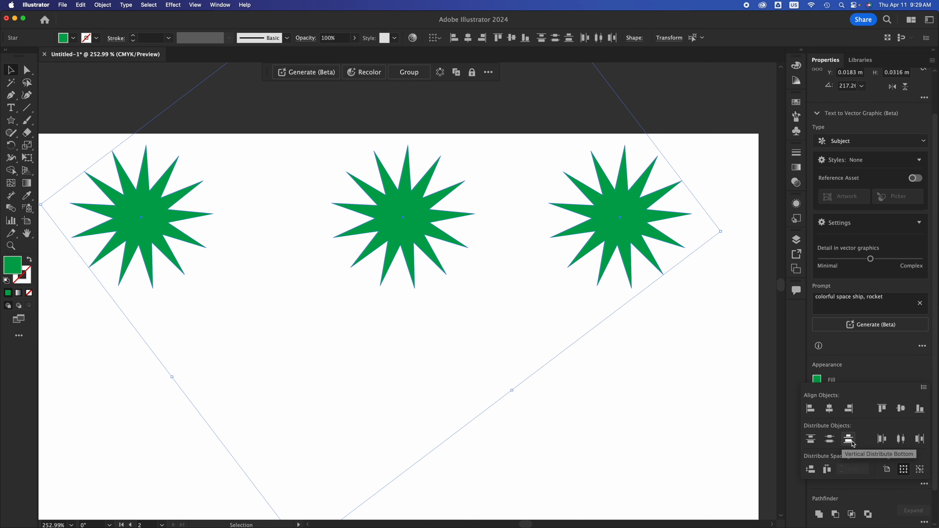
pyautogui.moveTo(901, 440)
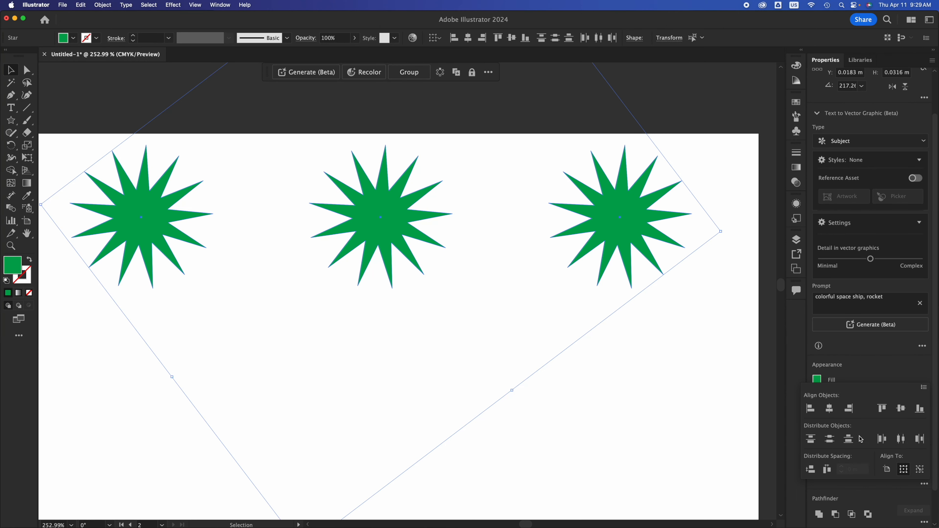
pyautogui.moveTo(639, 325)
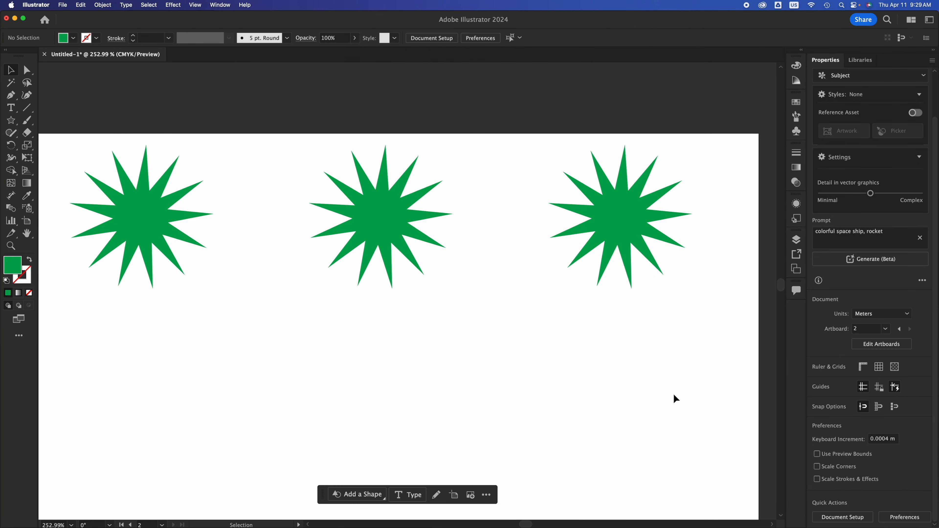
pyautogui.moveTo(667, 366)
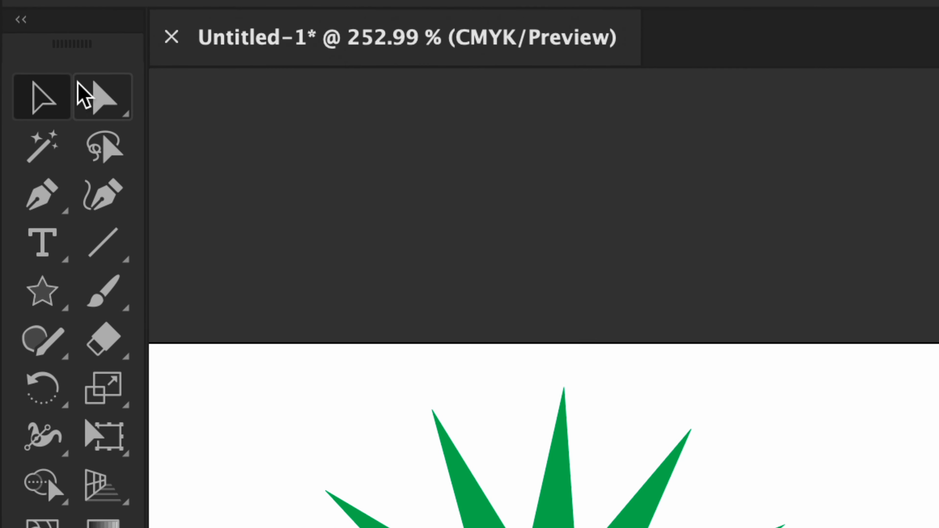
pyautogui.moveTo(104, 106)
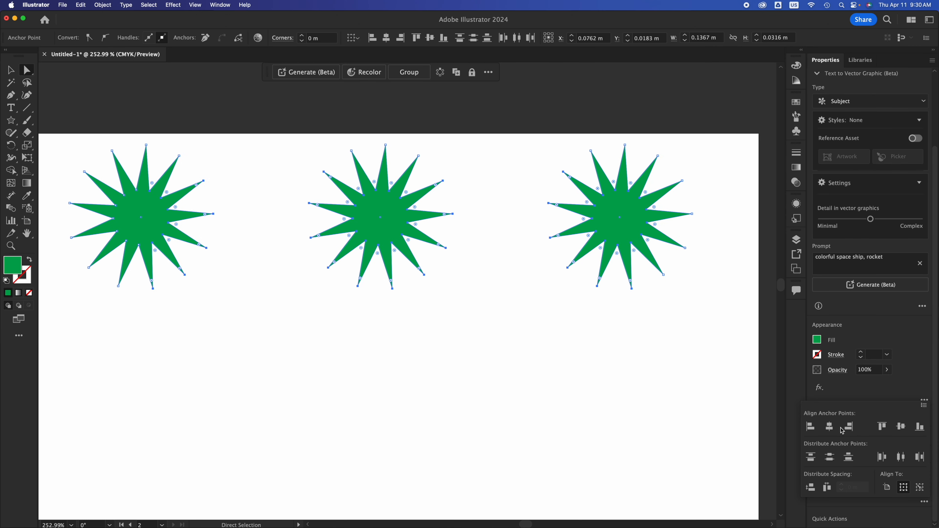
pyautogui.moveTo(881, 458)
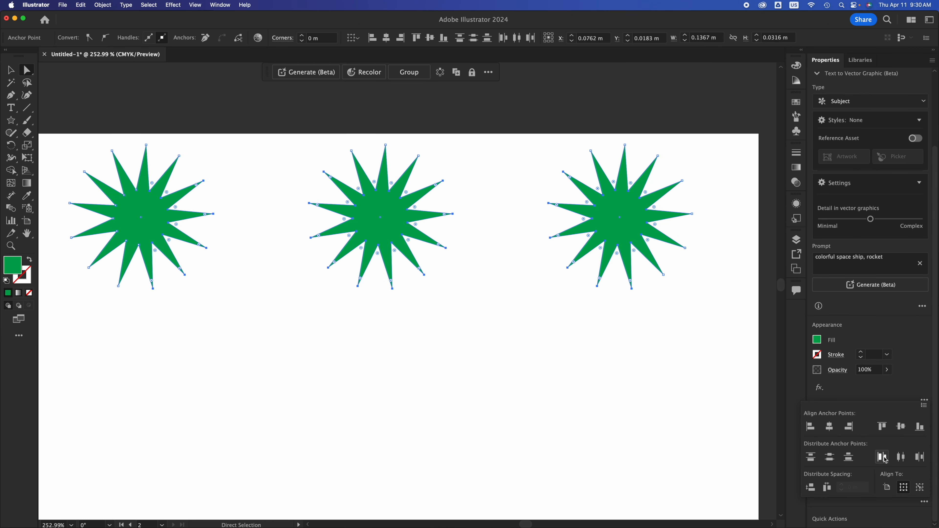
# Apply Horizontal Distribute Left to the selected anchor points before undoing it.
pyautogui.click(880, 457)
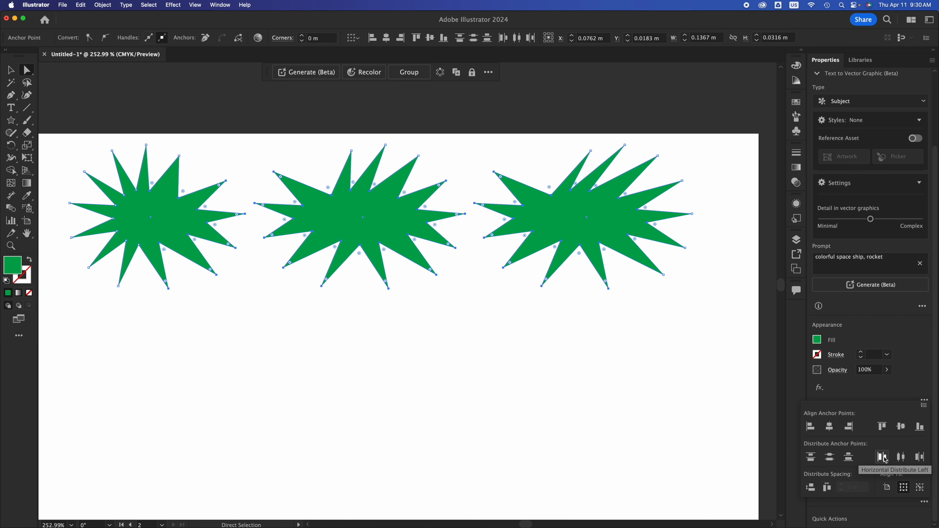
pyautogui.moveTo(80, 107)
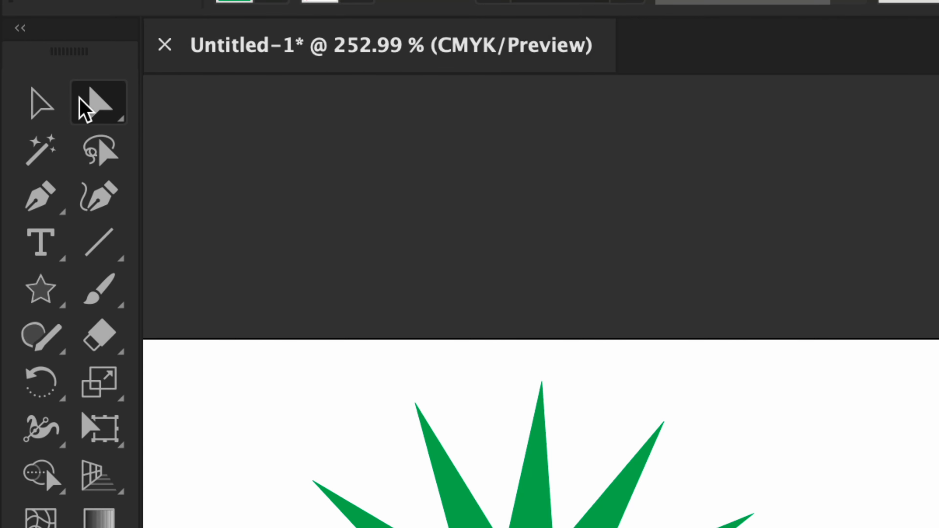
pyautogui.moveTo(40, 104)
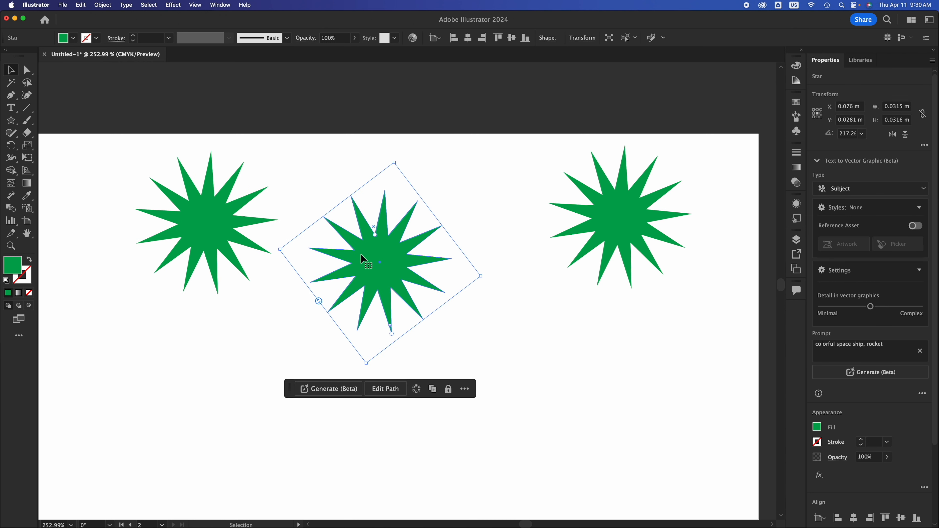
pyautogui.moveTo(295, 180)
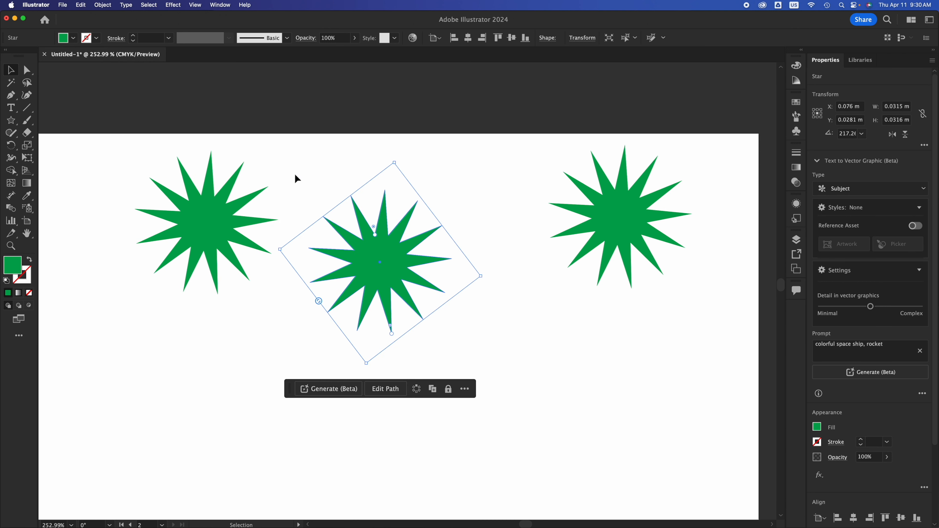
# Turn on View > Show Grid and drag the middle star up level with the others.
pyautogui.click(195, 5)
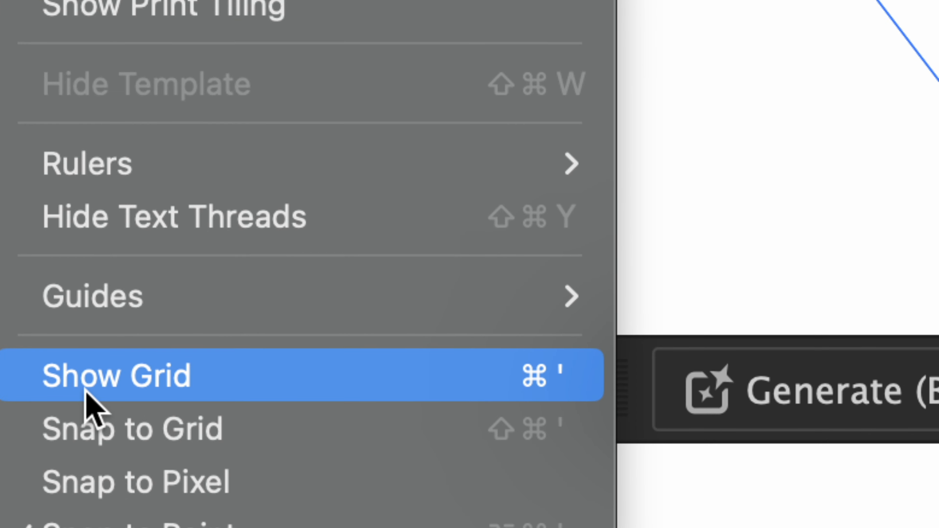
pyautogui.click(101, 377)
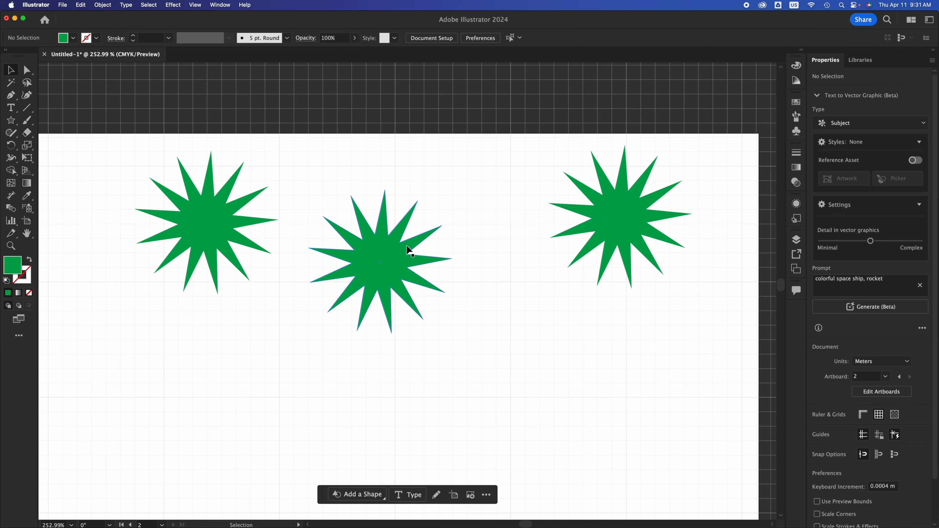
pyautogui.moveTo(384, 256)
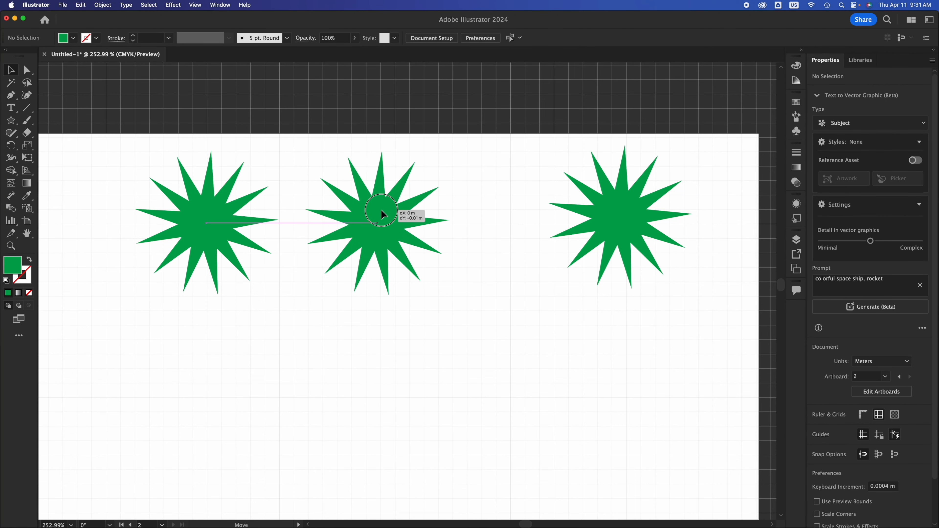
pyautogui.moveTo(382, 213); pyautogui.dragTo(405, 215)
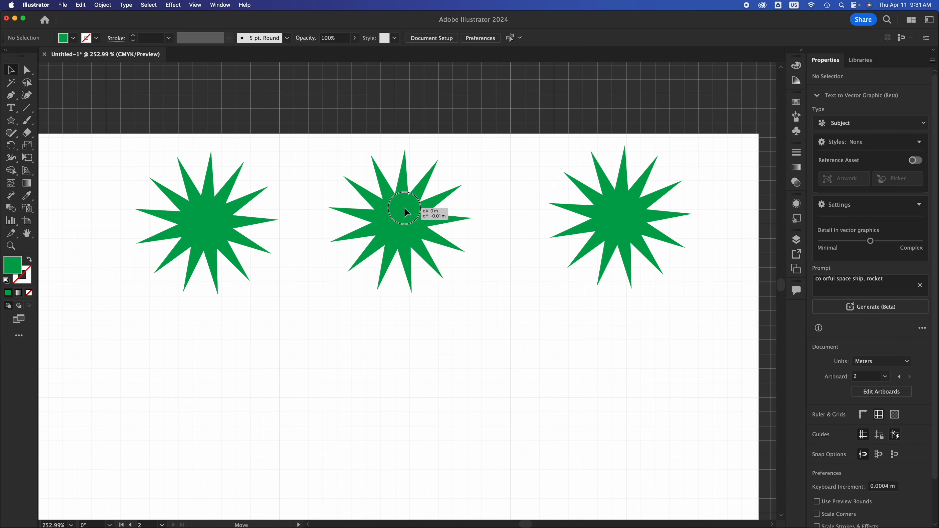
pyautogui.click(195, 5)
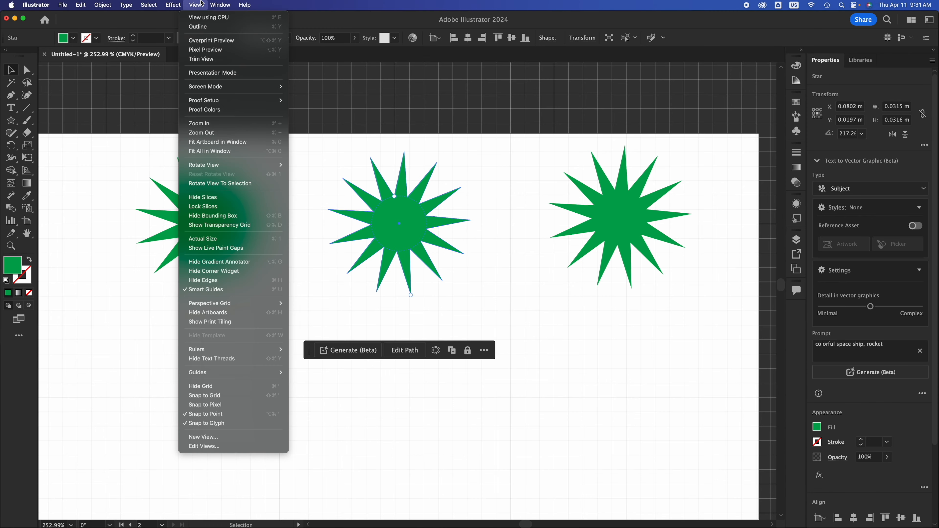
pyautogui.moveTo(204, 395)
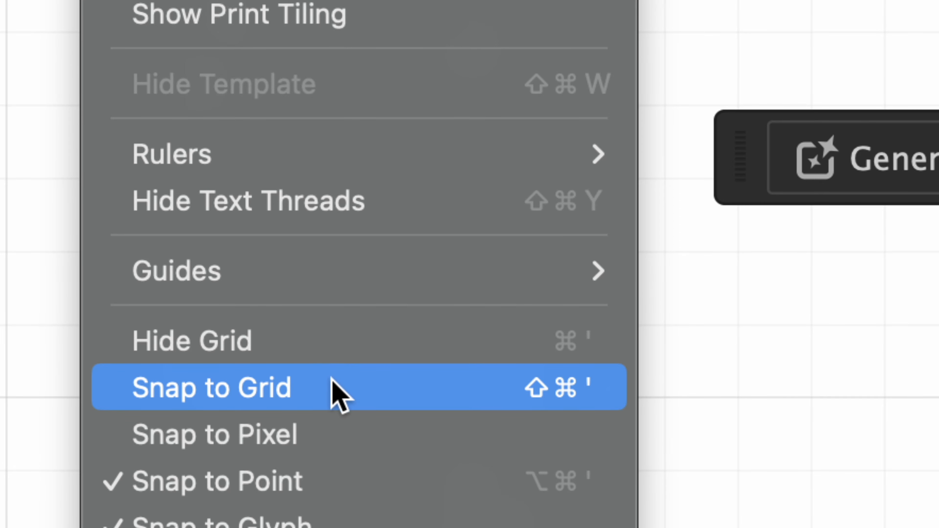
# Enable Snap to Grid, select the middle star, then toggle Snap to Grid off again.
pyautogui.click(210, 387)
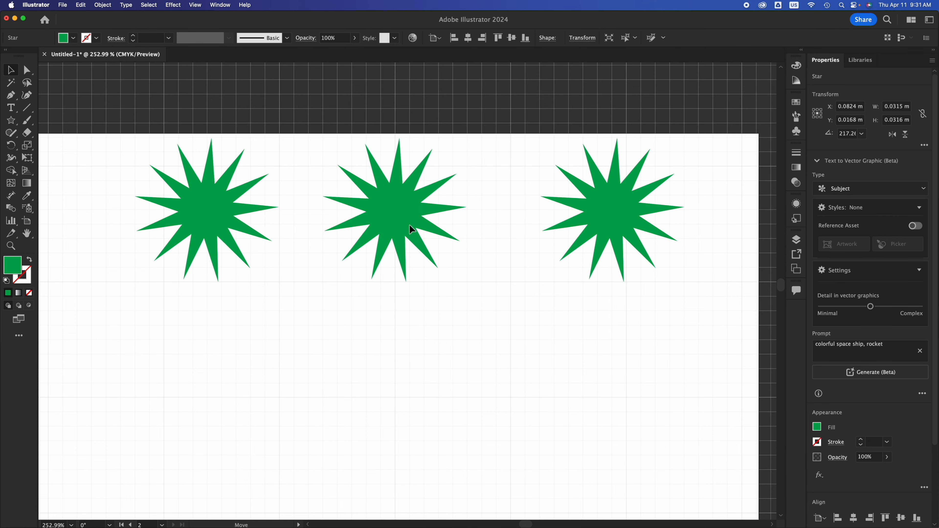
pyautogui.click(411, 230)
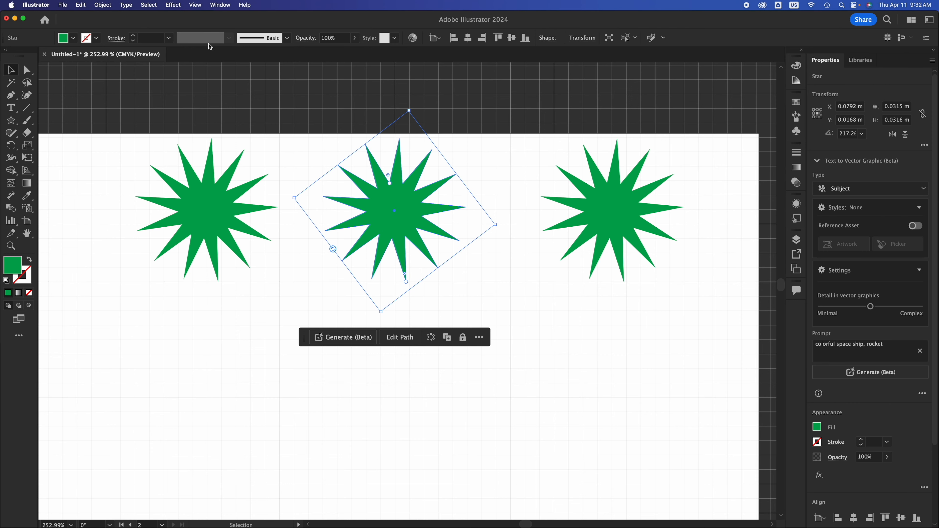
pyautogui.click(195, 4)
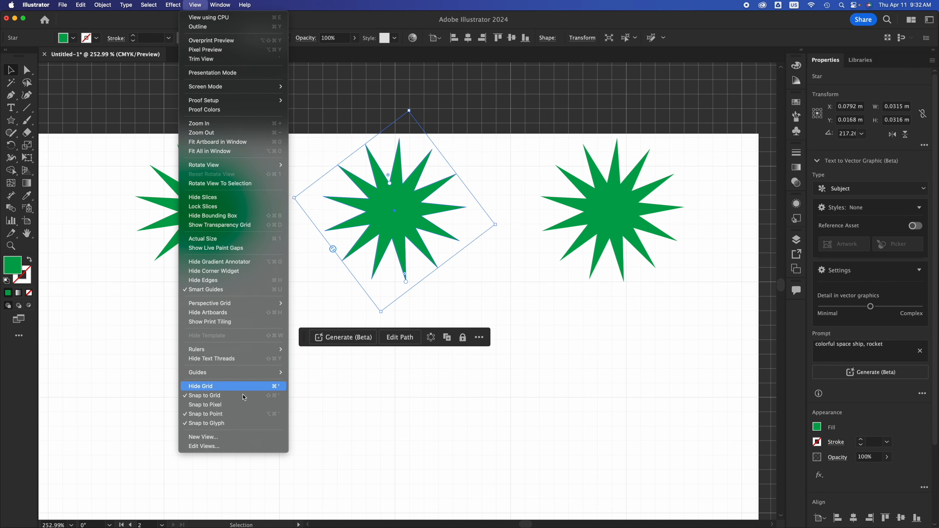
pyautogui.click(201, 387)
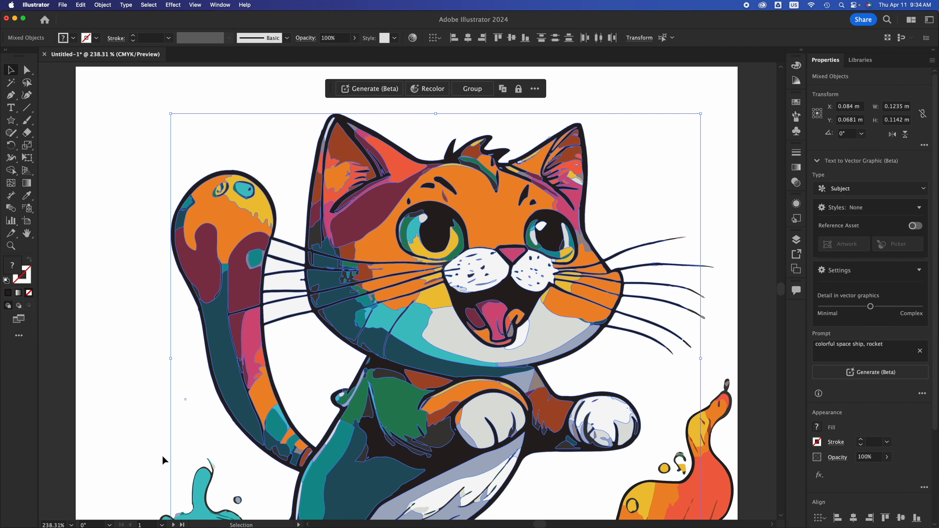
# Select the cat's nose path and choose a new fill colour in the Color Picker.
pyautogui.click(472, 89)
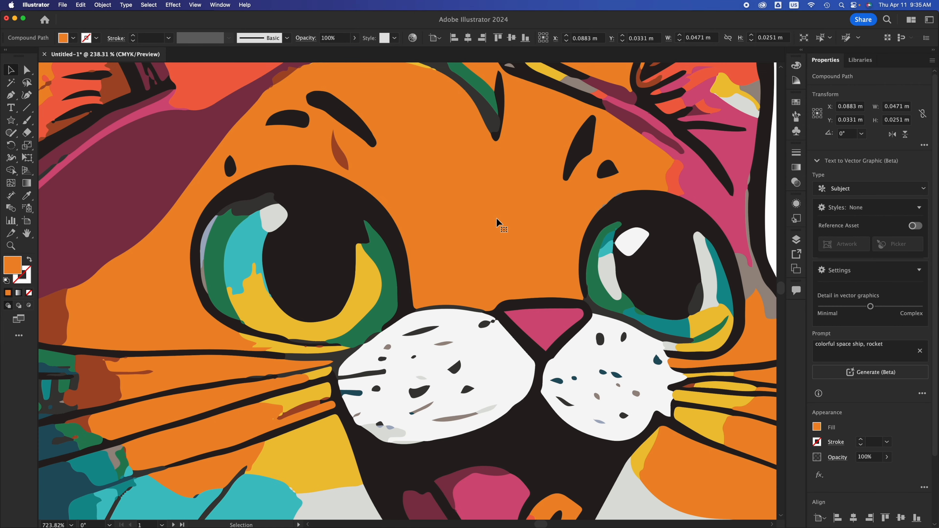
pyautogui.click(546, 331)
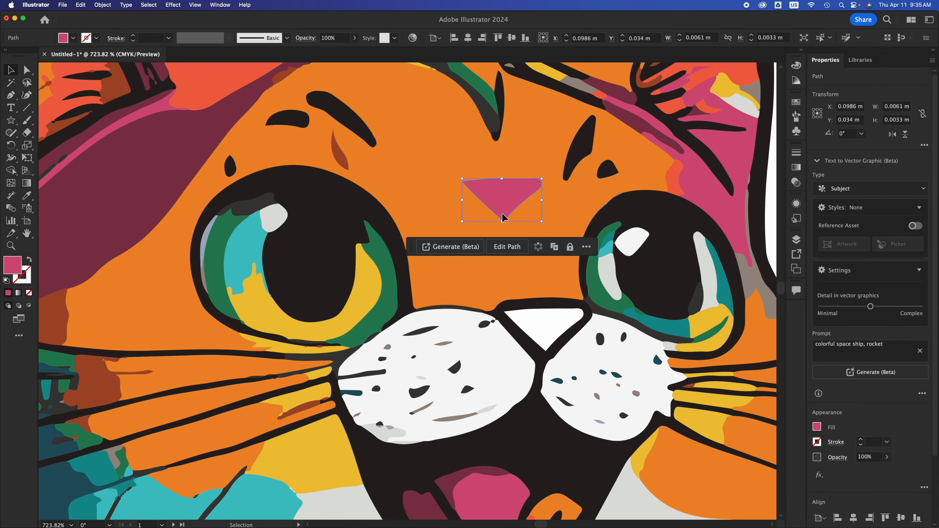
pyautogui.moveTo(502, 200); pyautogui.dragTo(542, 329)
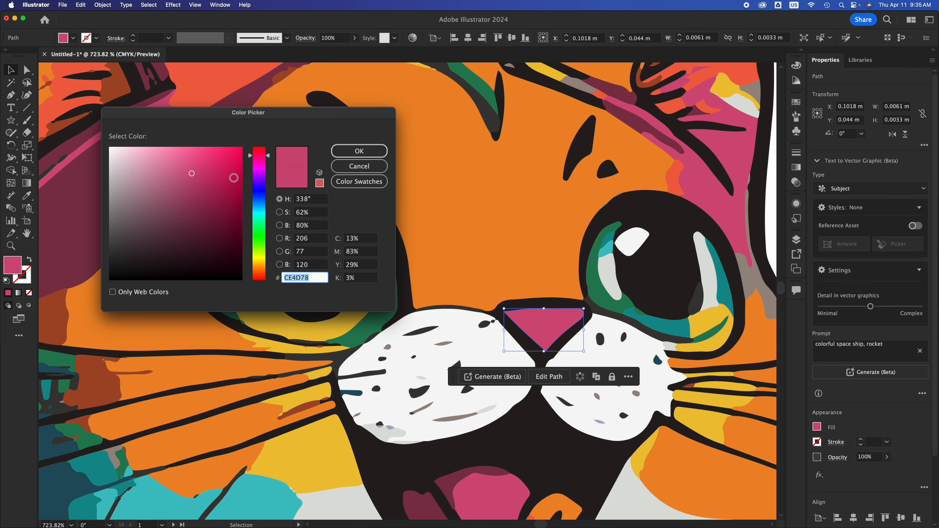
pyautogui.click(359, 166)
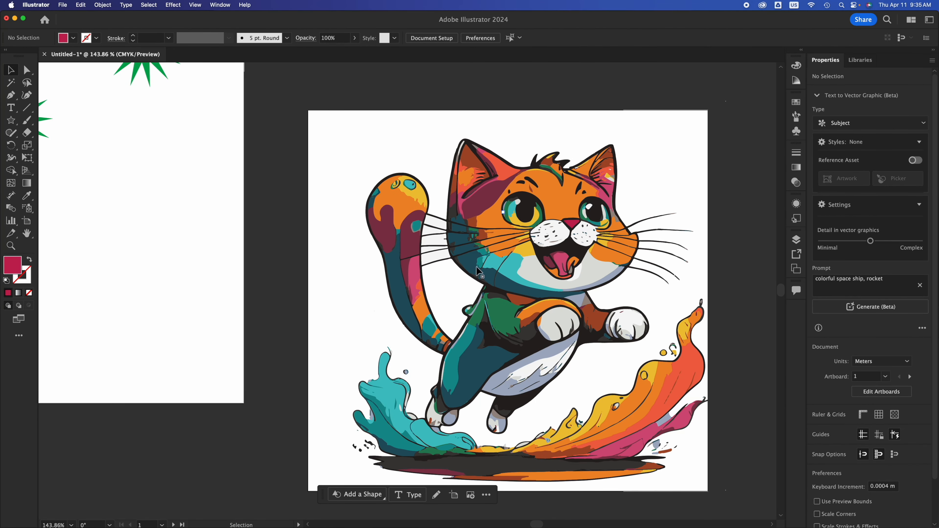
pyautogui.moveTo(582, 275)
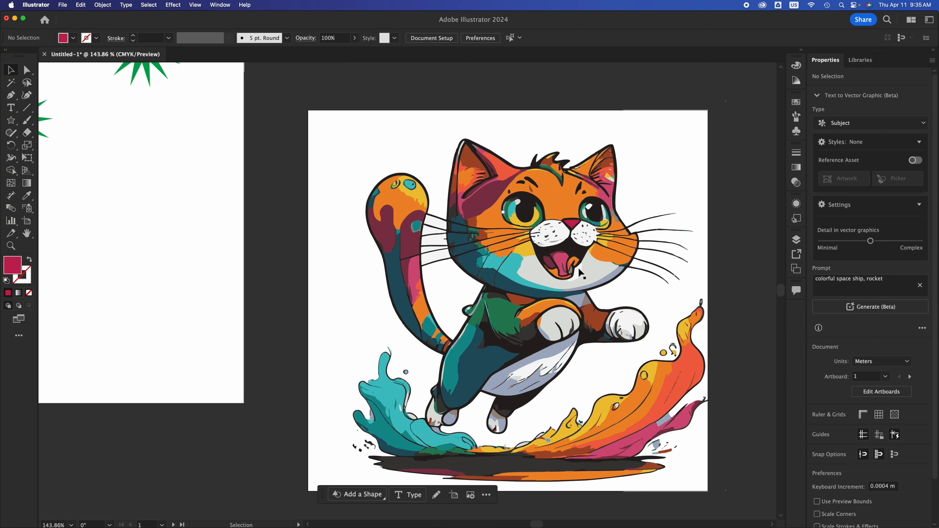
pyautogui.moveTo(576, 318)
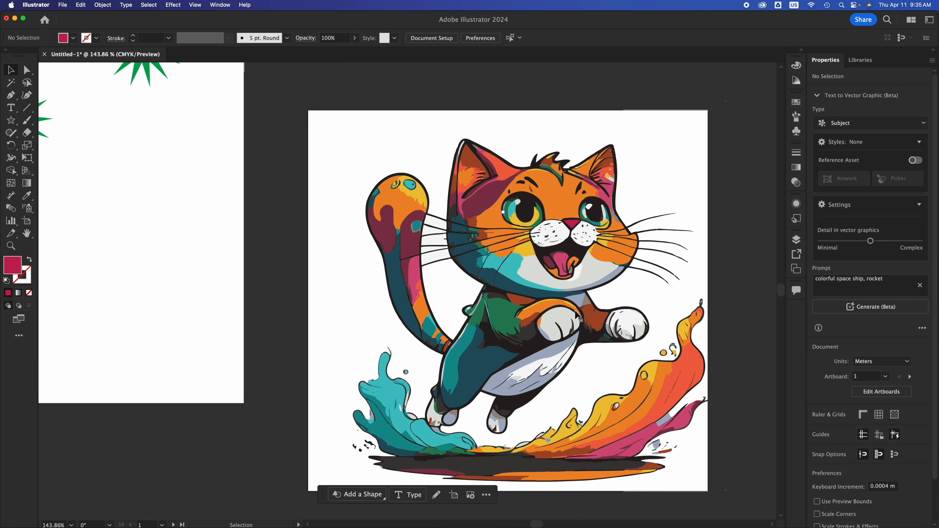